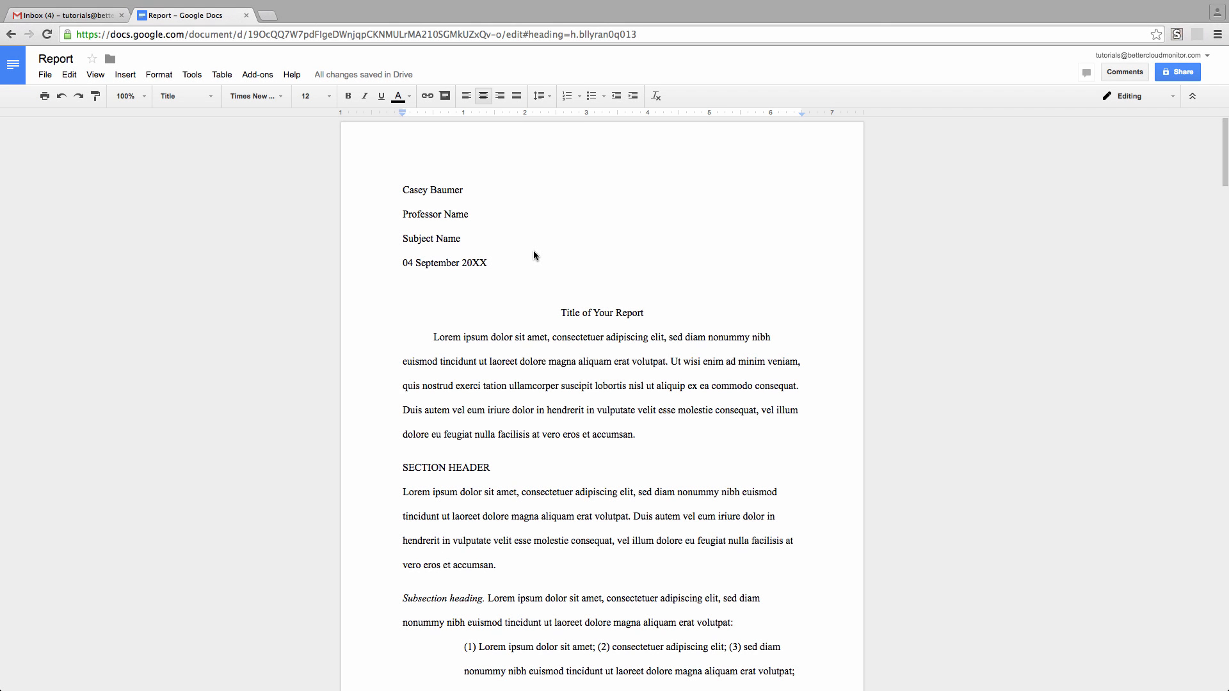
mouse_move(578, 265)
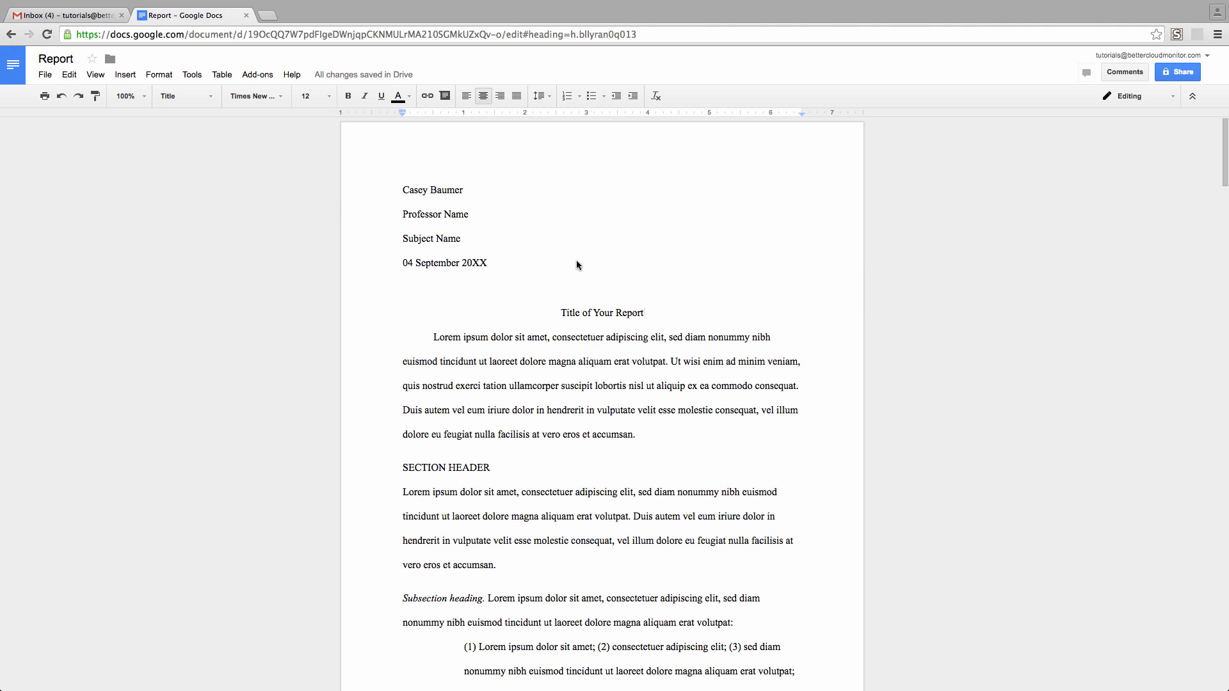
mouse_move(418, 256)
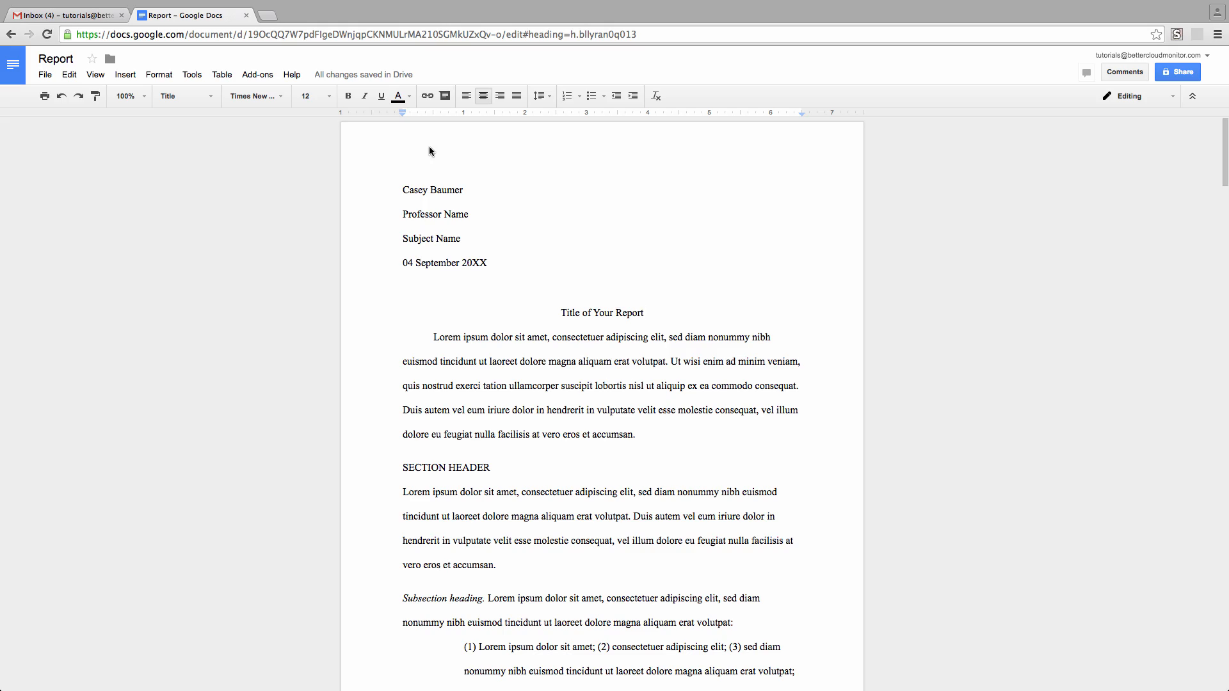
Step: Insert a header, enable a different first-page header, and type 'Header for My repor'
scroll(down, 3)
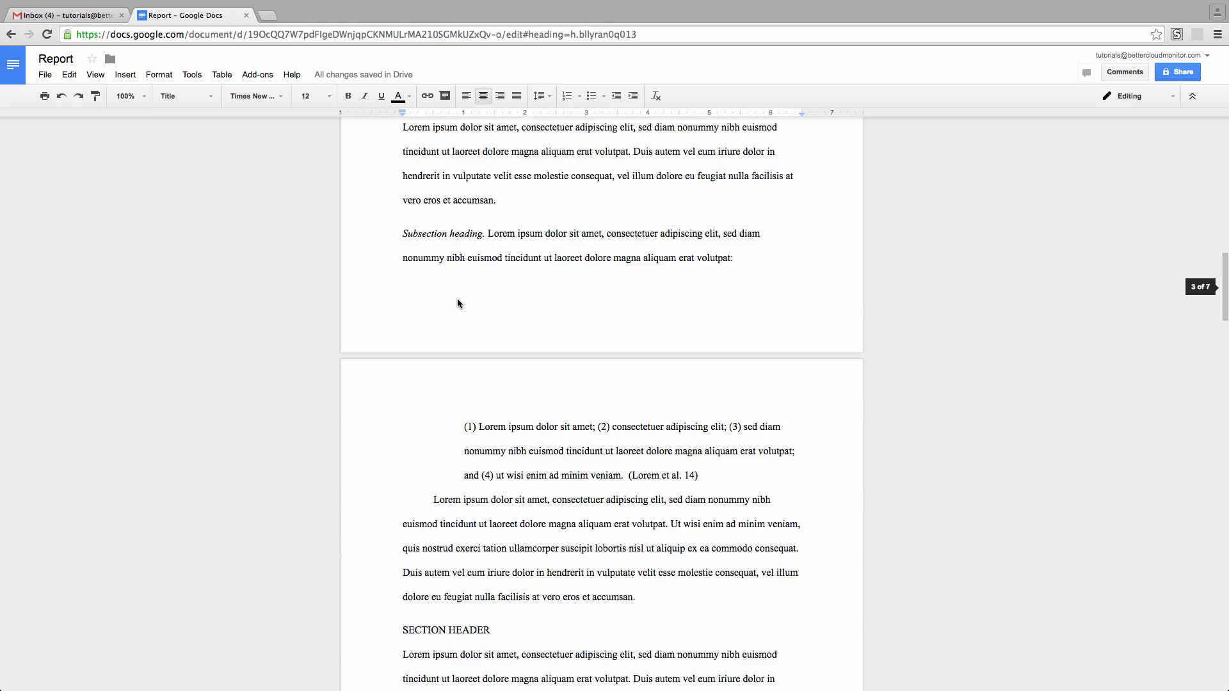
scroll(down, 3)
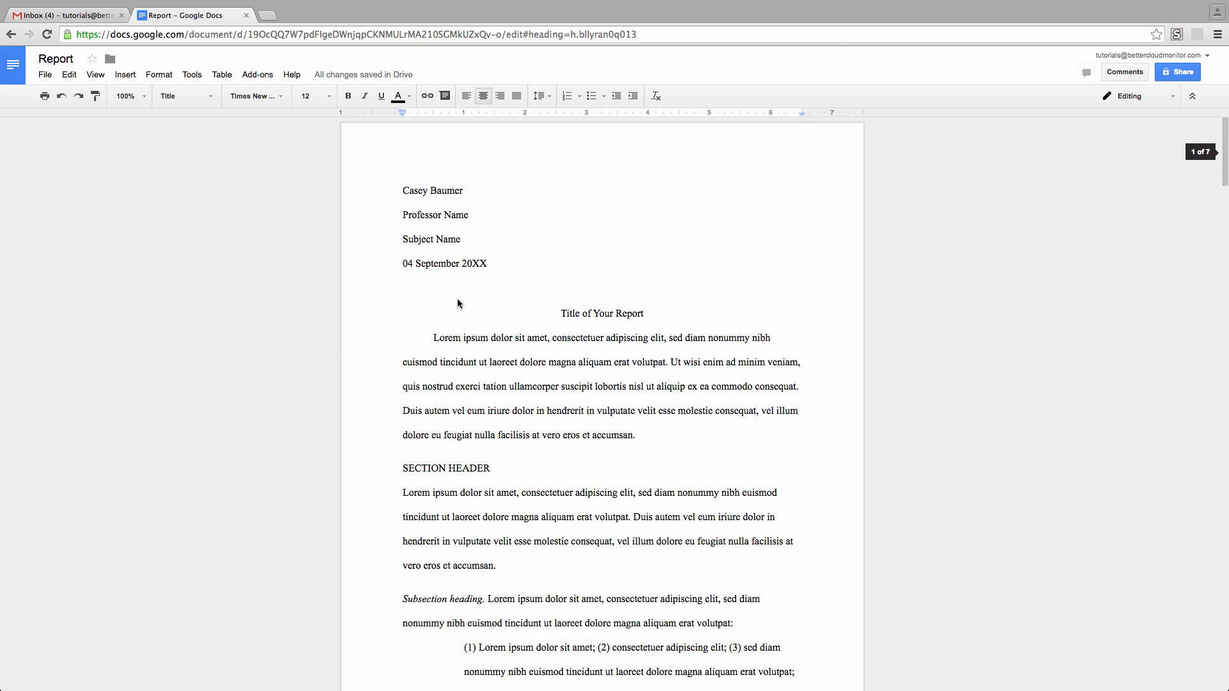
mouse_move(468, 309)
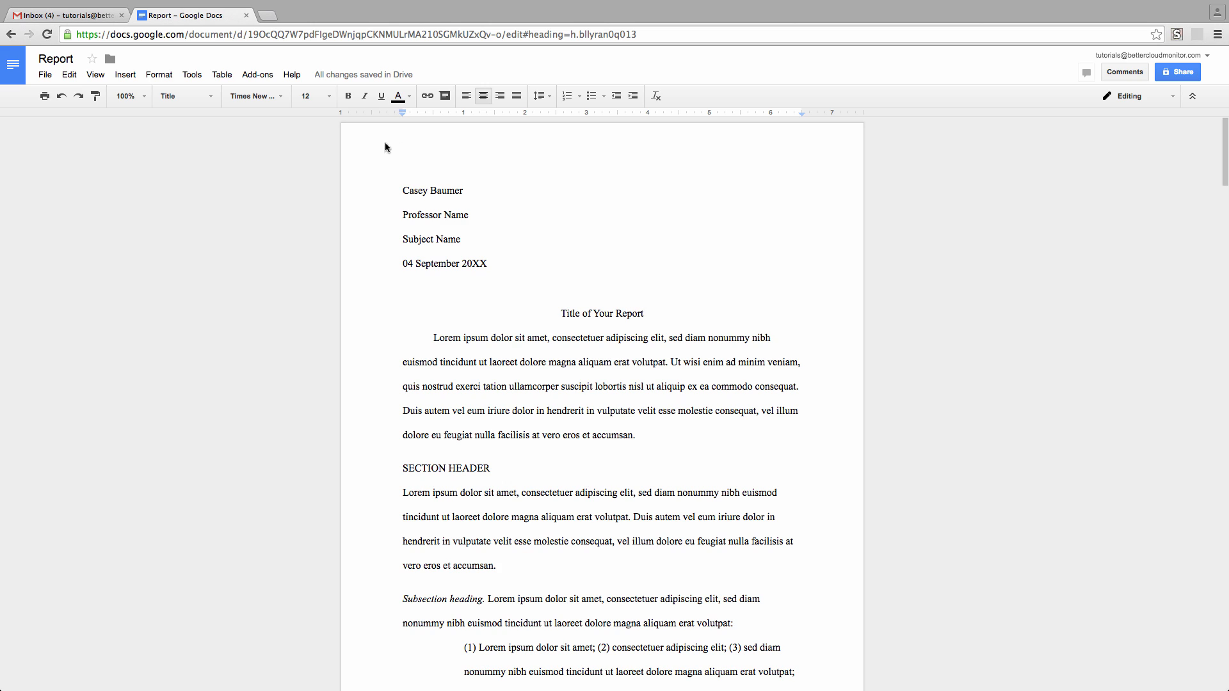
mouse_move(385, 165)
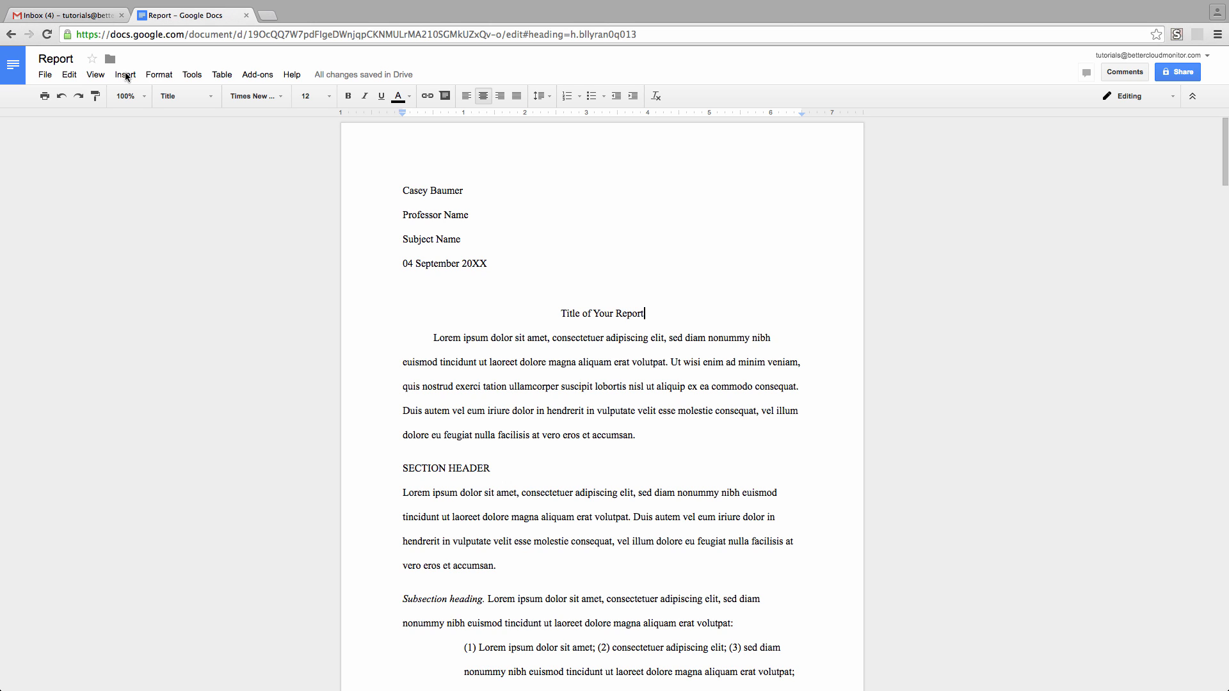
click(124, 74)
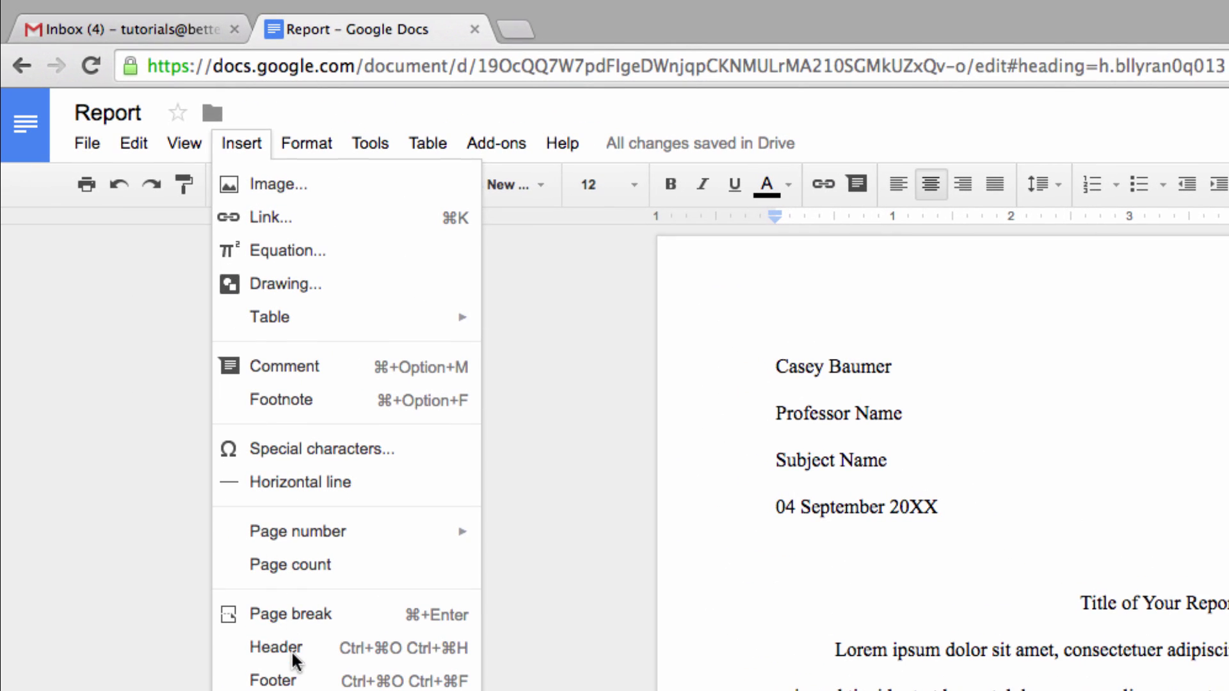
click(276, 648)
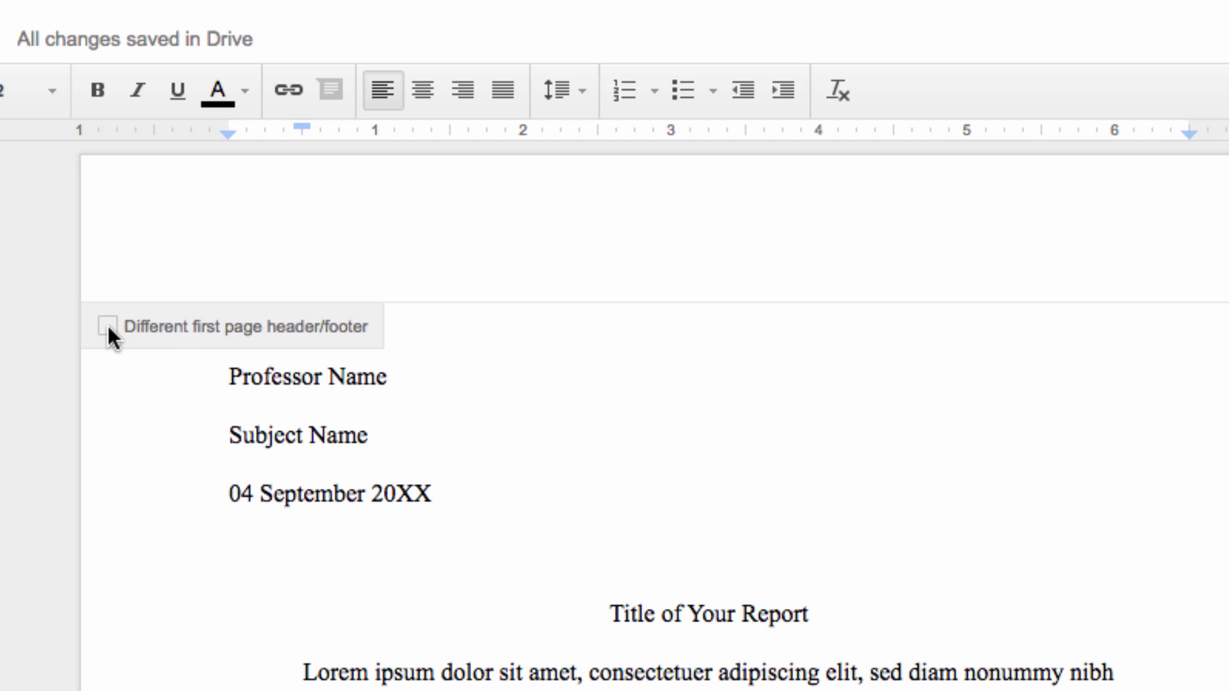
click(107, 344)
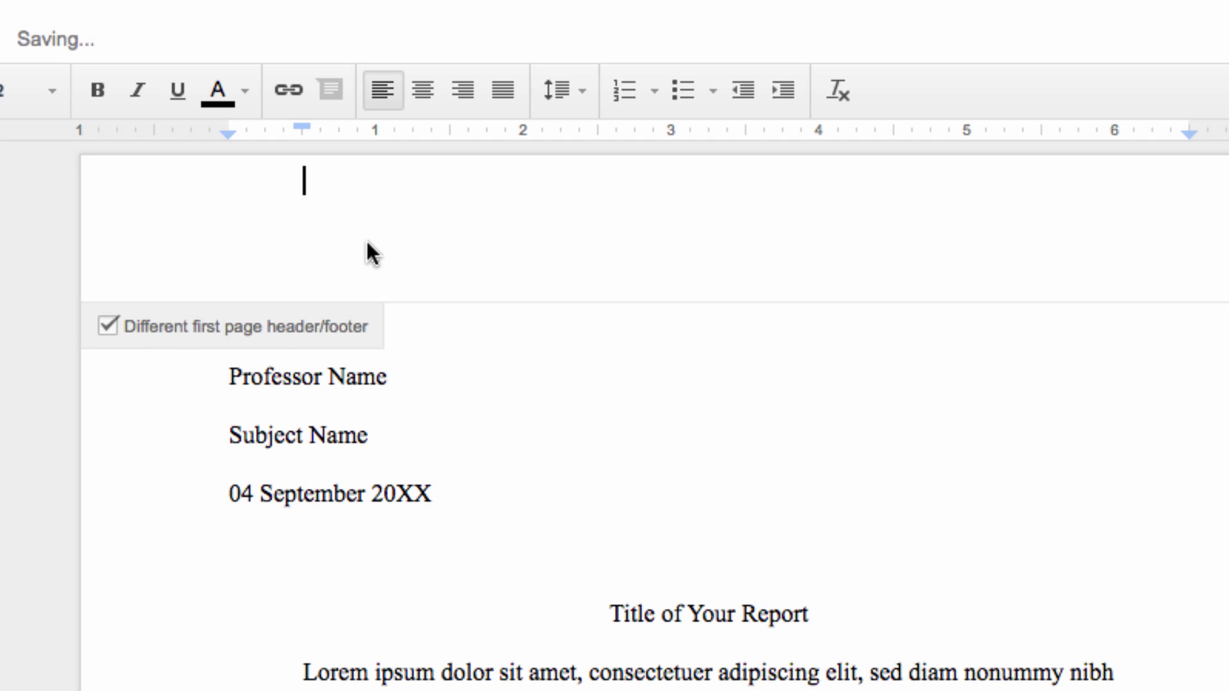
text(Head)
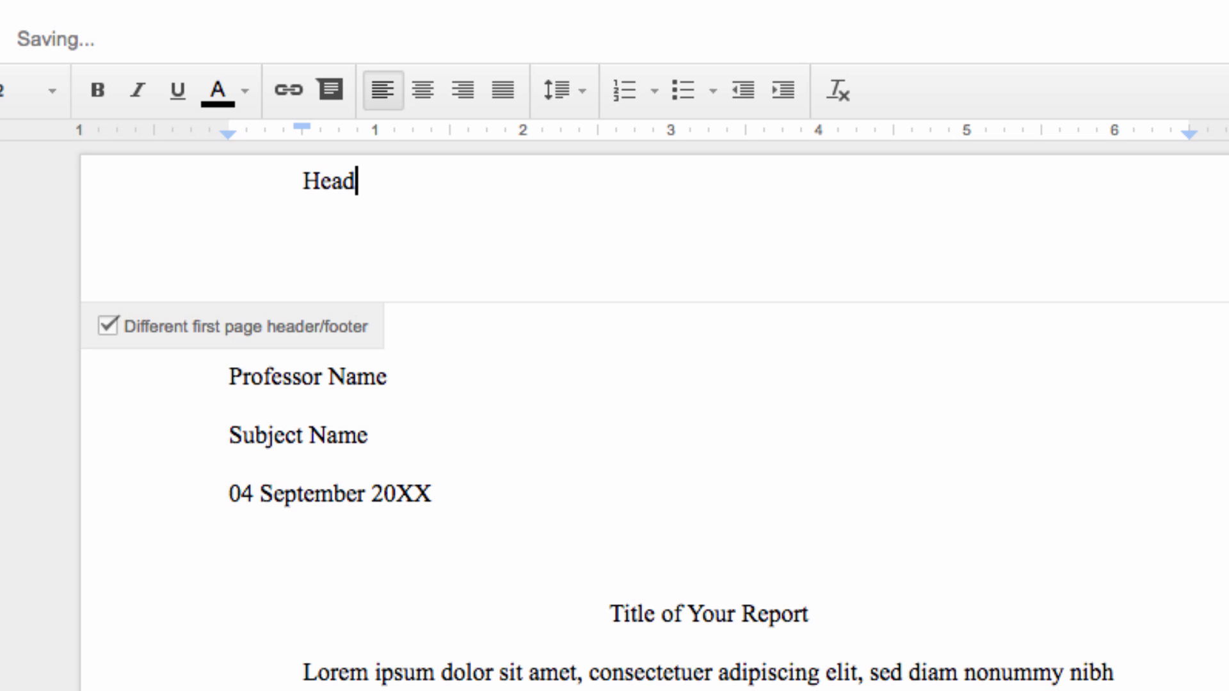
text(er for My repor)
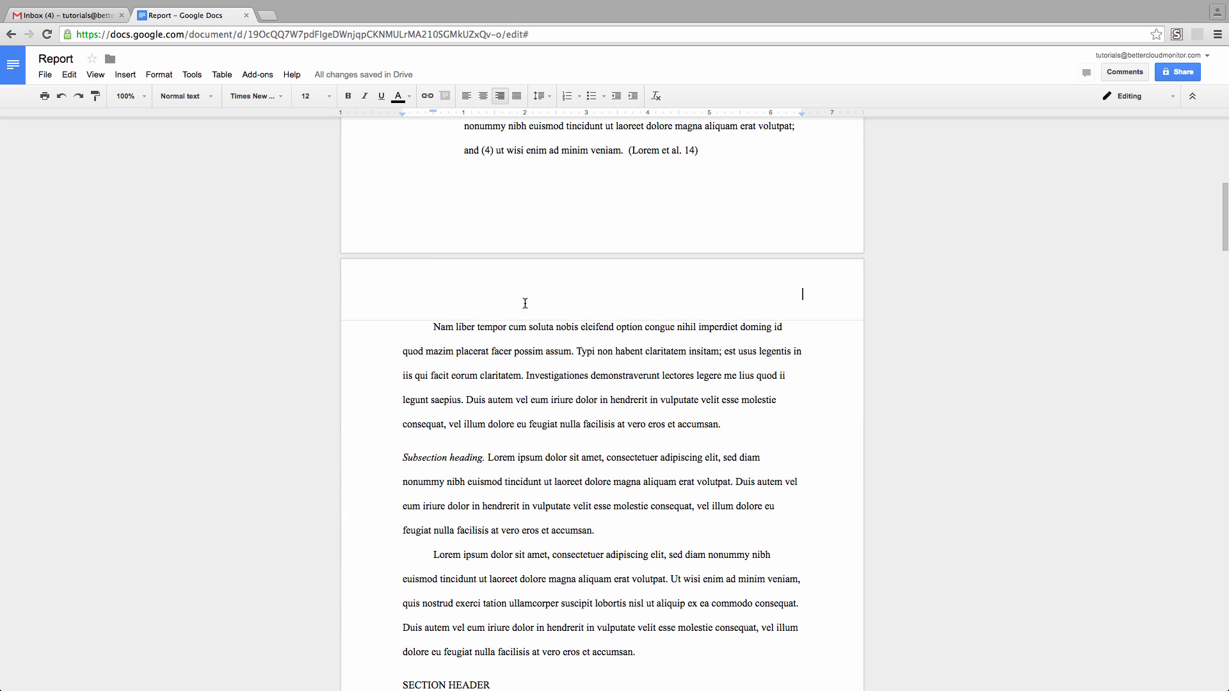
mouse_move(427, 296)
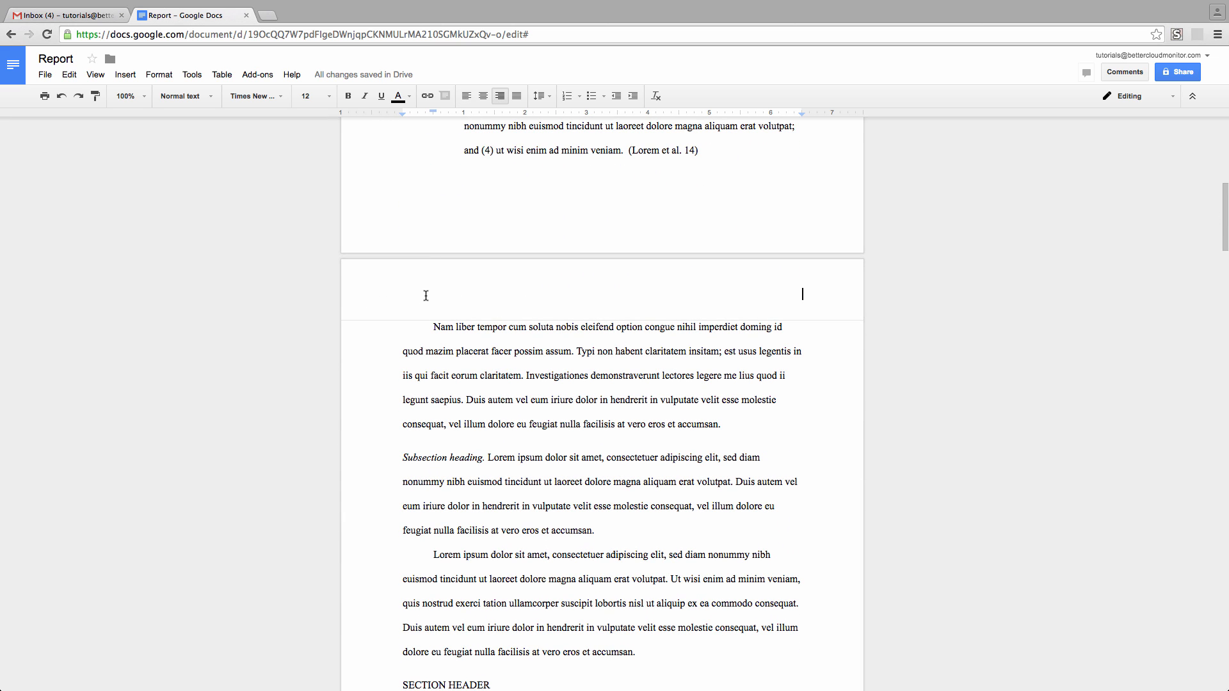
Step: Type 'Header Number' into the page-two header
text(H)
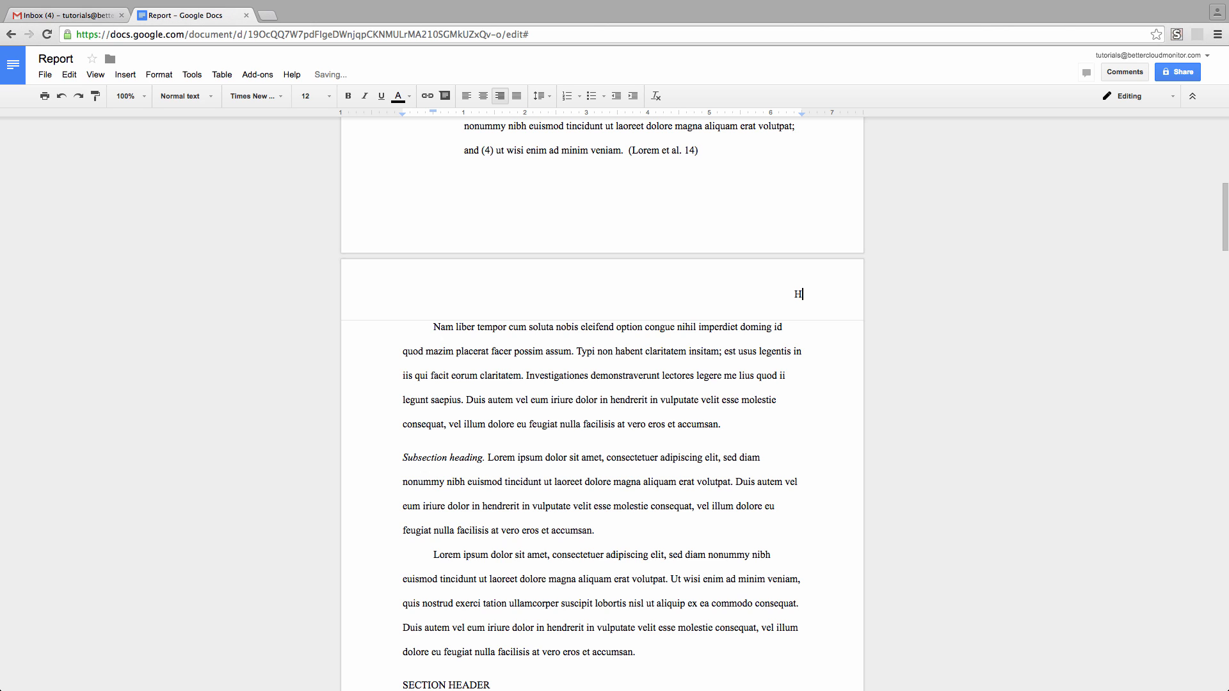
text(eader Number 2 for my report)
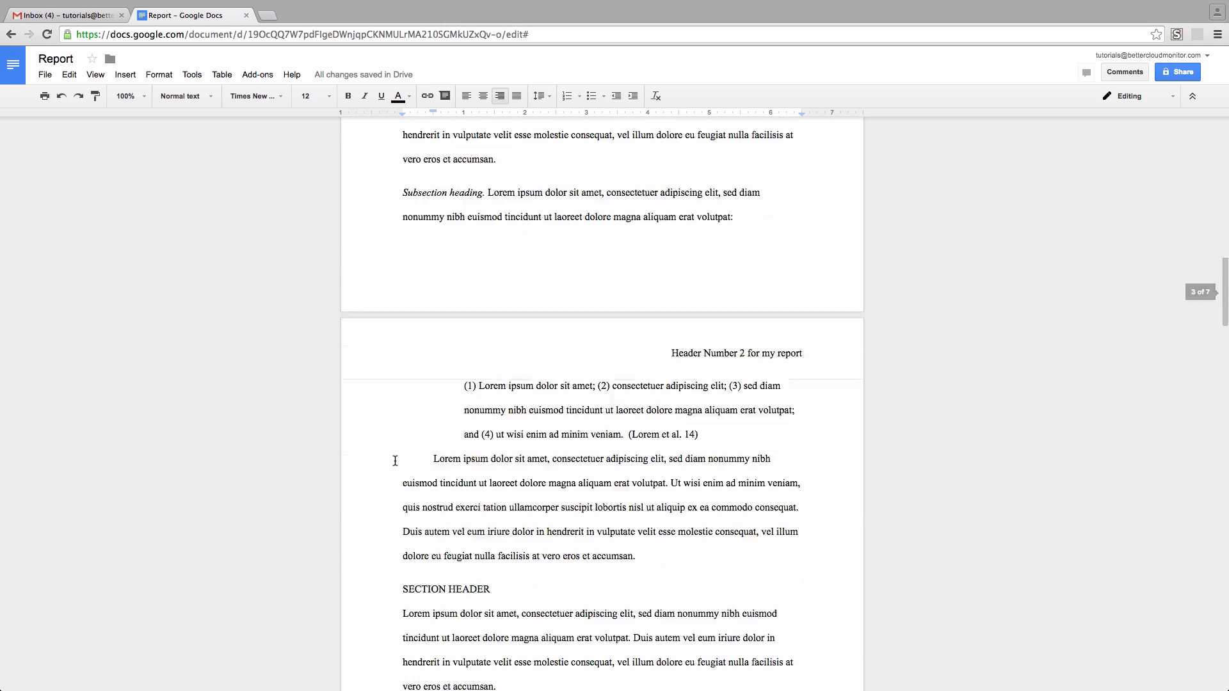
scroll(down, 3)
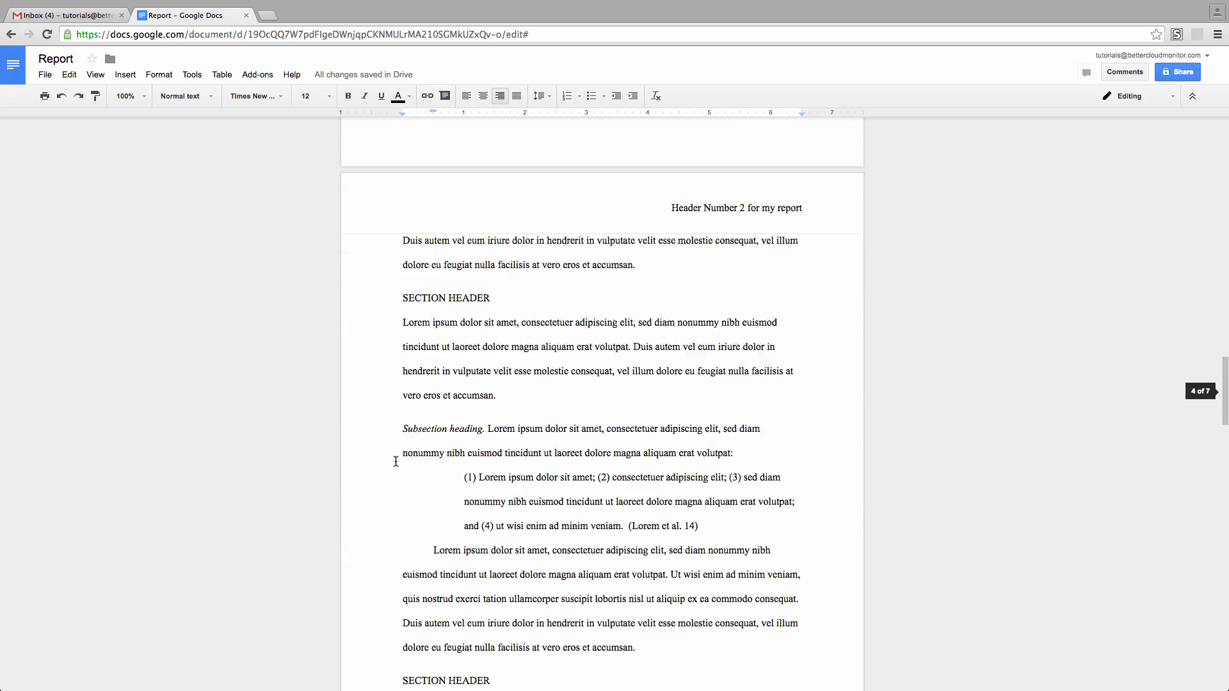
scroll(down, 3)
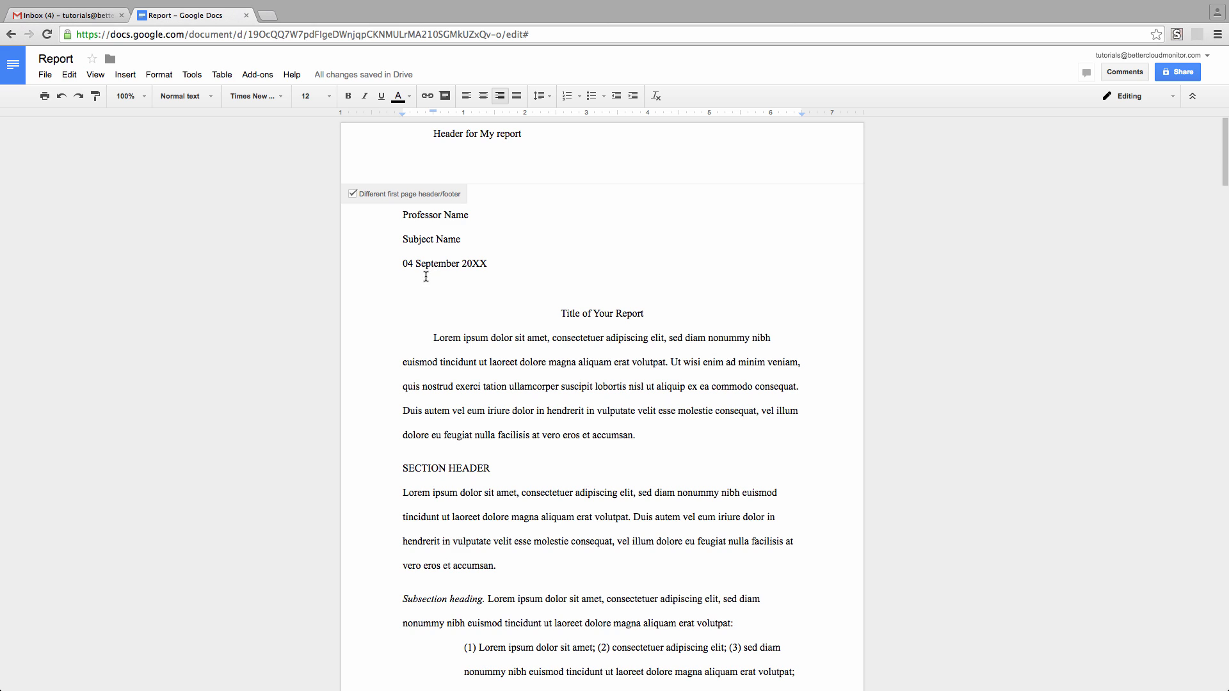
Step: Untick 'Different first page header/footer' so page one shares 'Header Number 2 for my report'
click(353, 193)
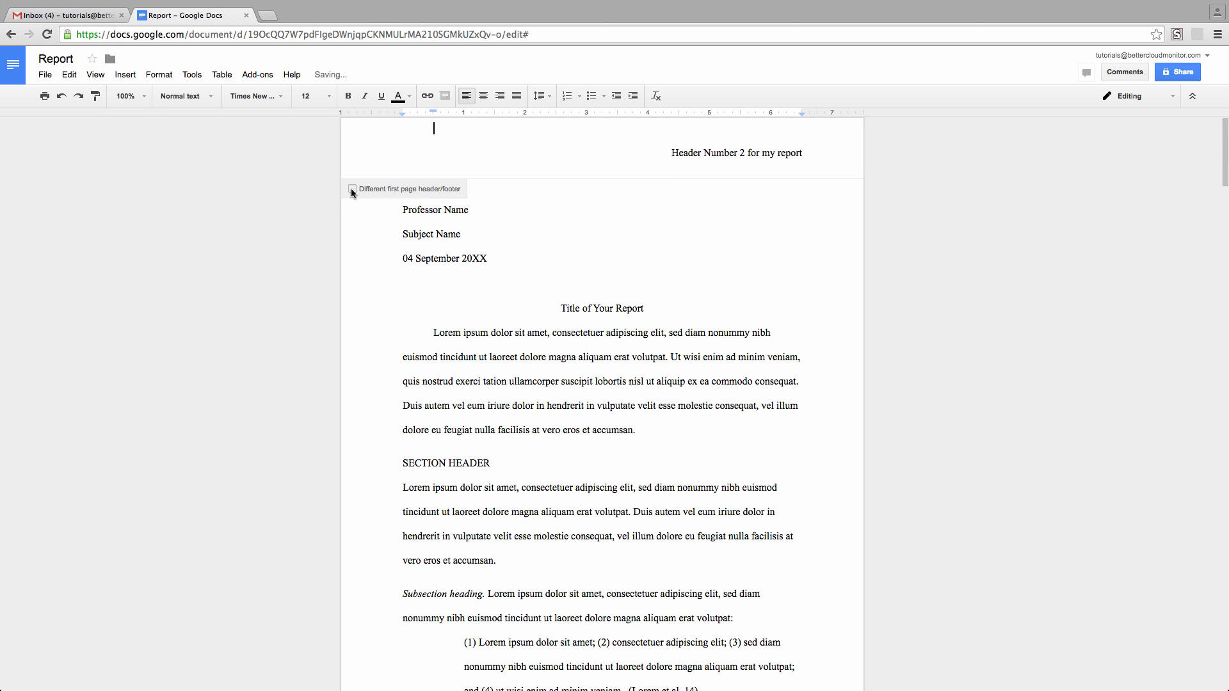
mouse_move(715, 227)
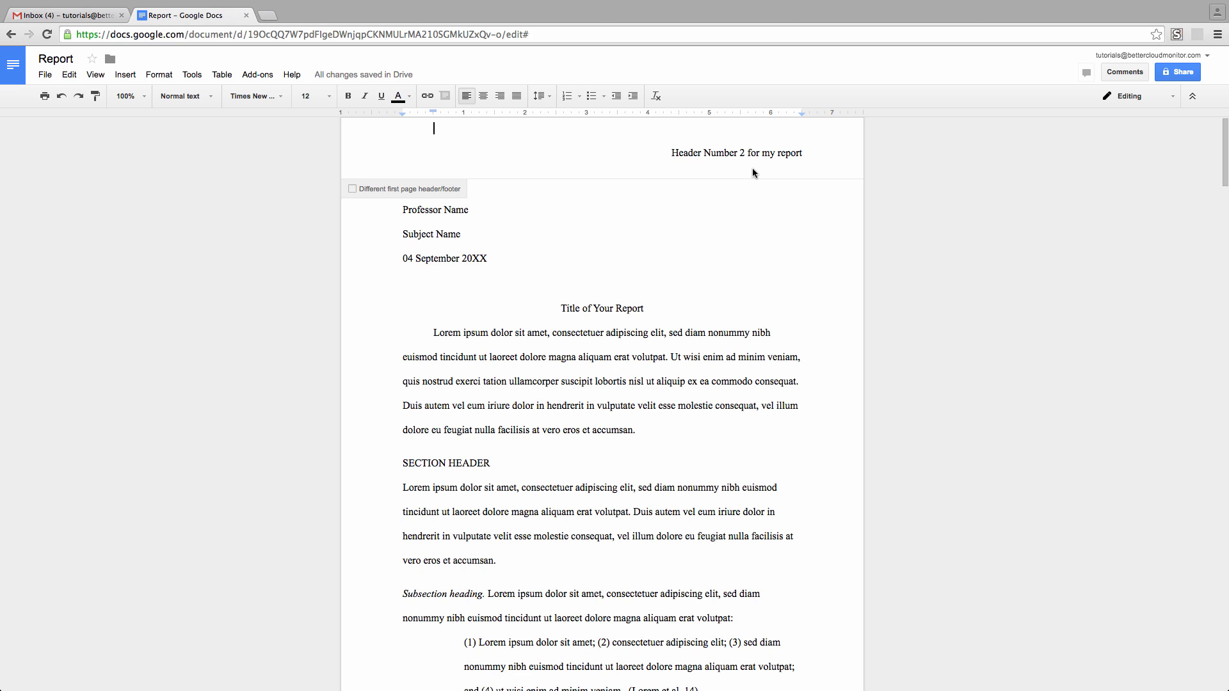
mouse_move(653, 146)
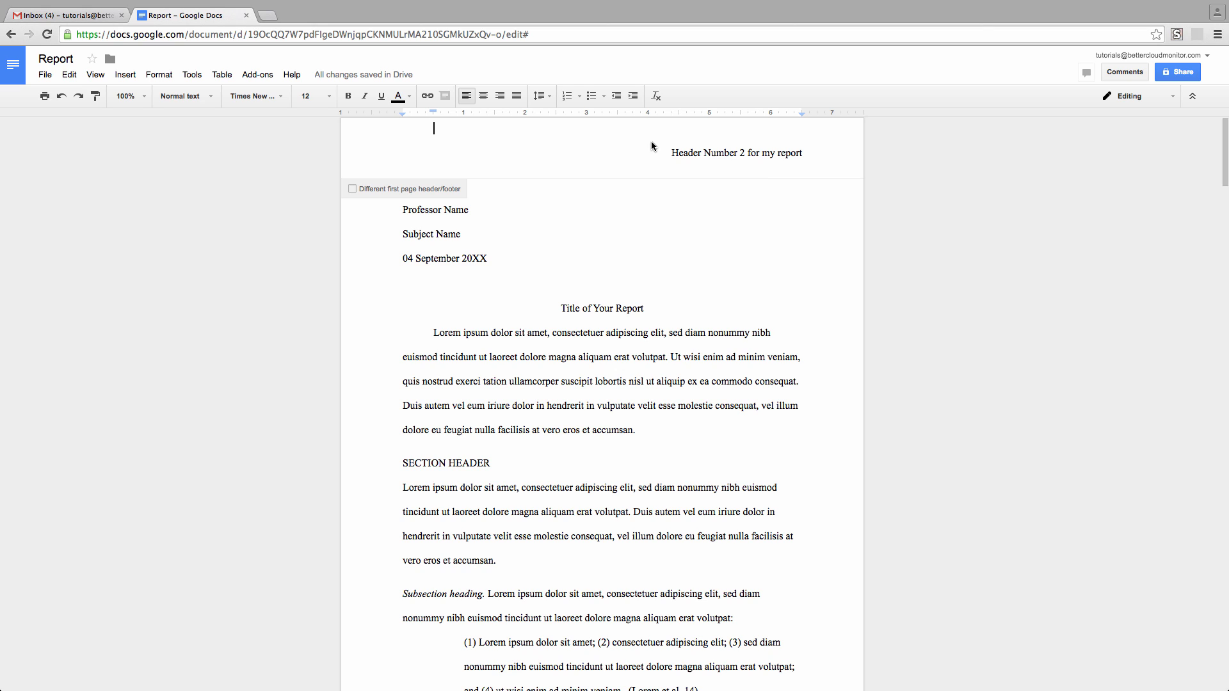
Step: Select and delete the header text, then scroll down to confirm the headers are empty
drag(673, 153, 761, 152)
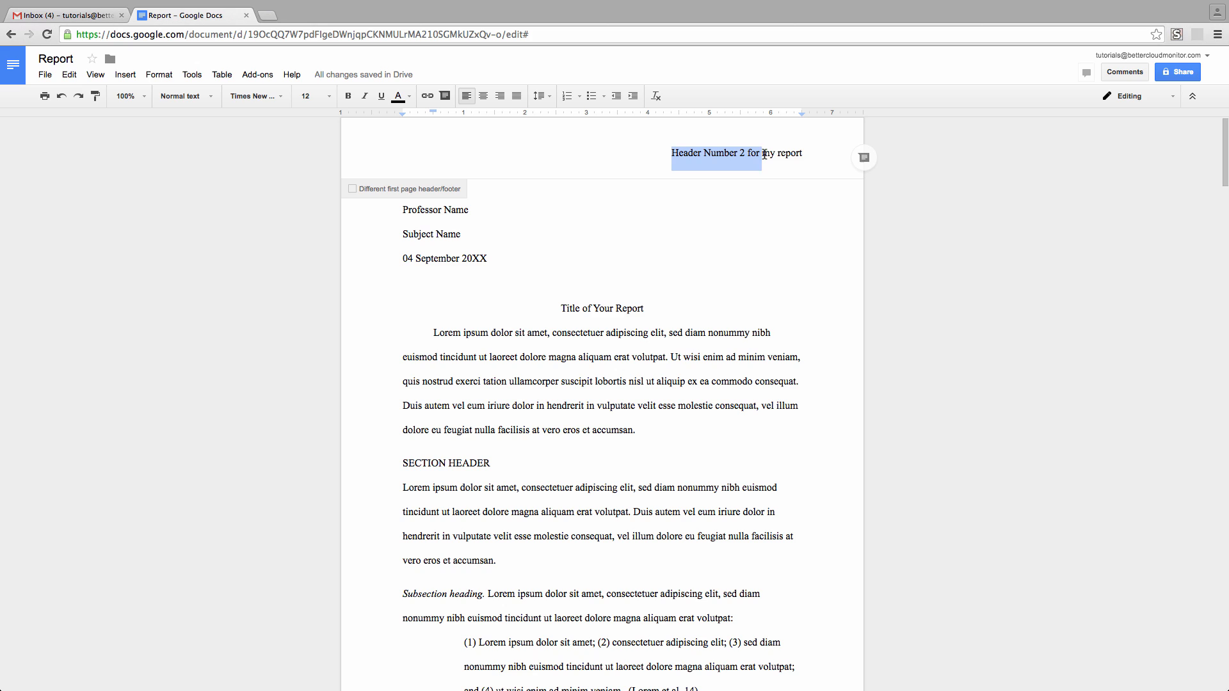
click(503, 97)
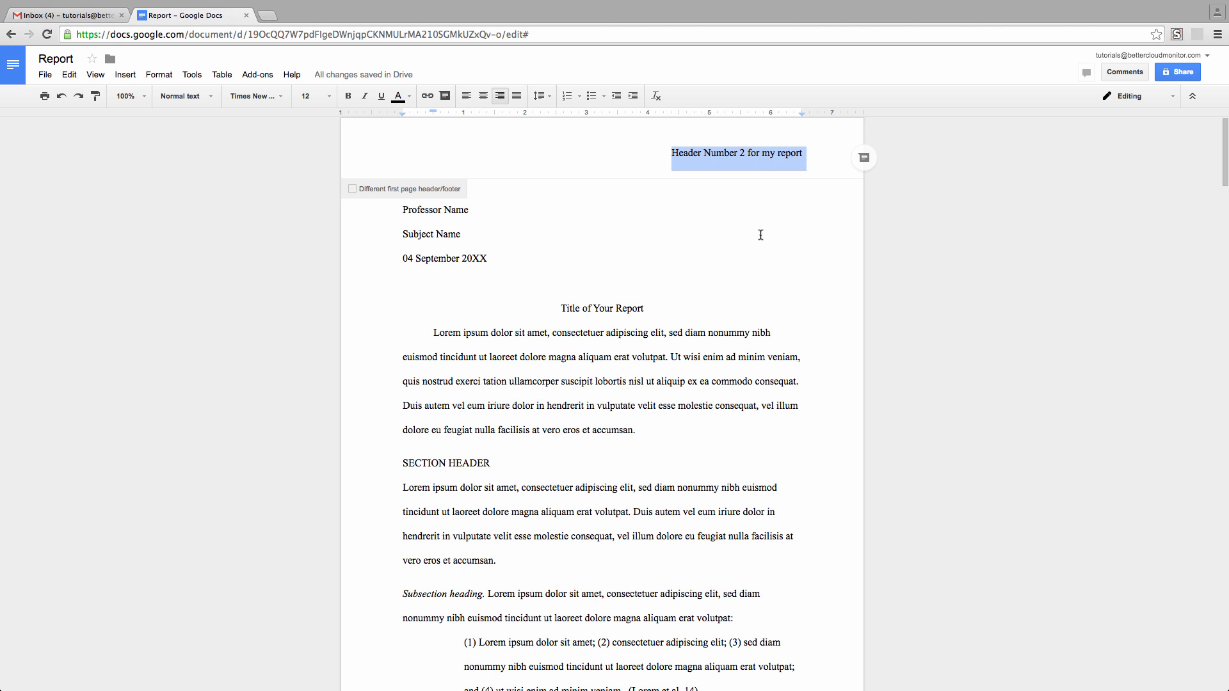
key(Delete)
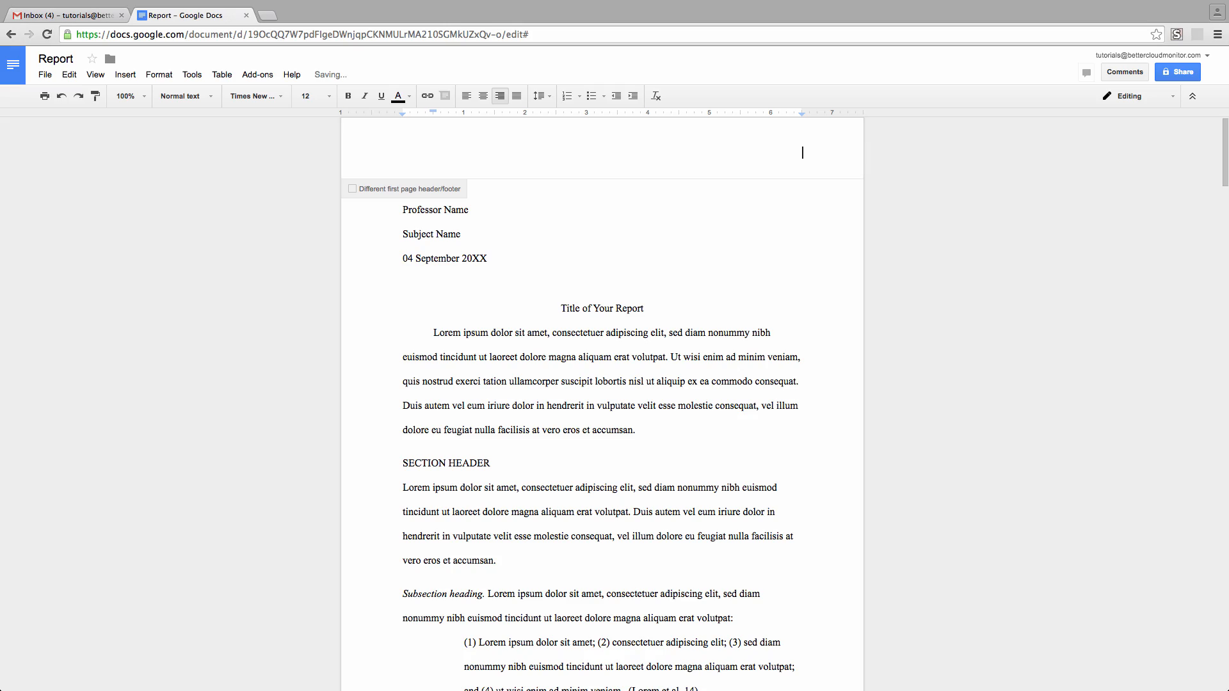
scroll(down, 3)
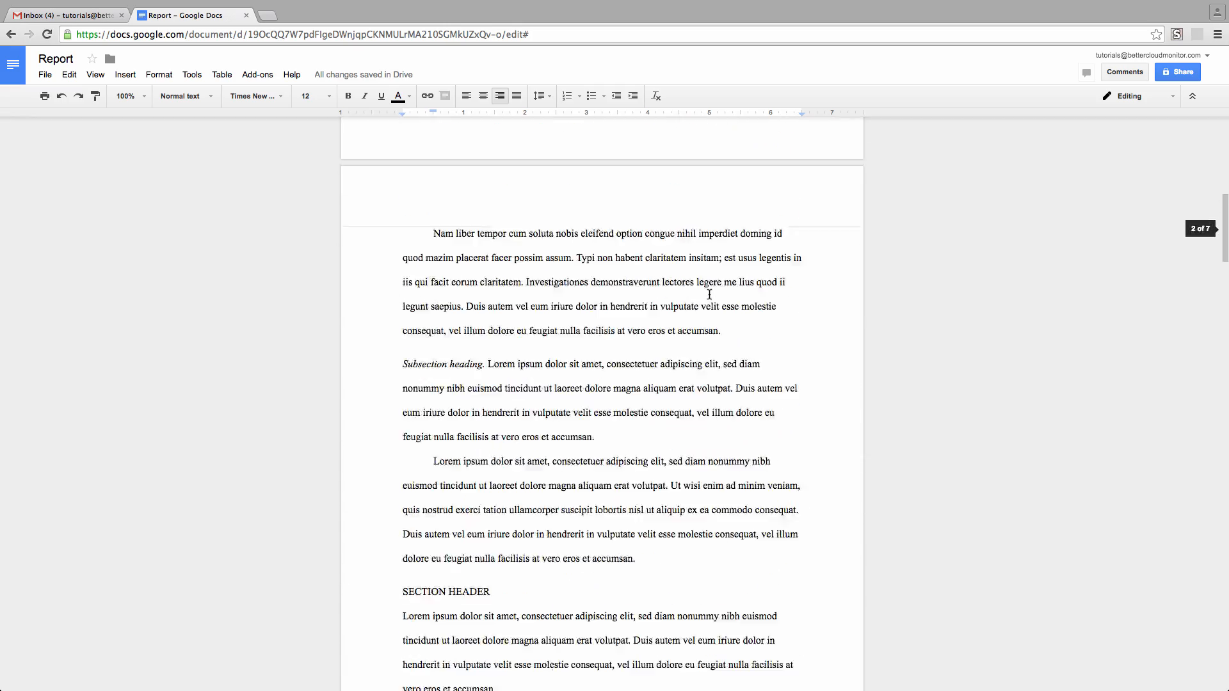
scroll(down, 3)
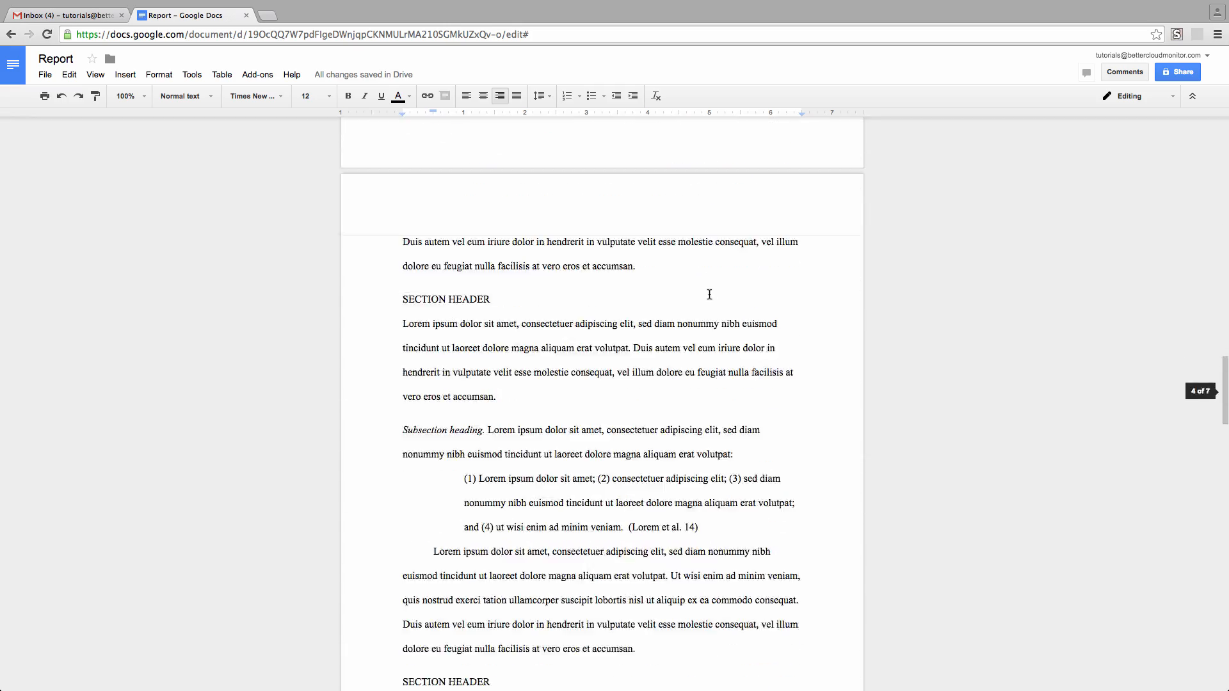